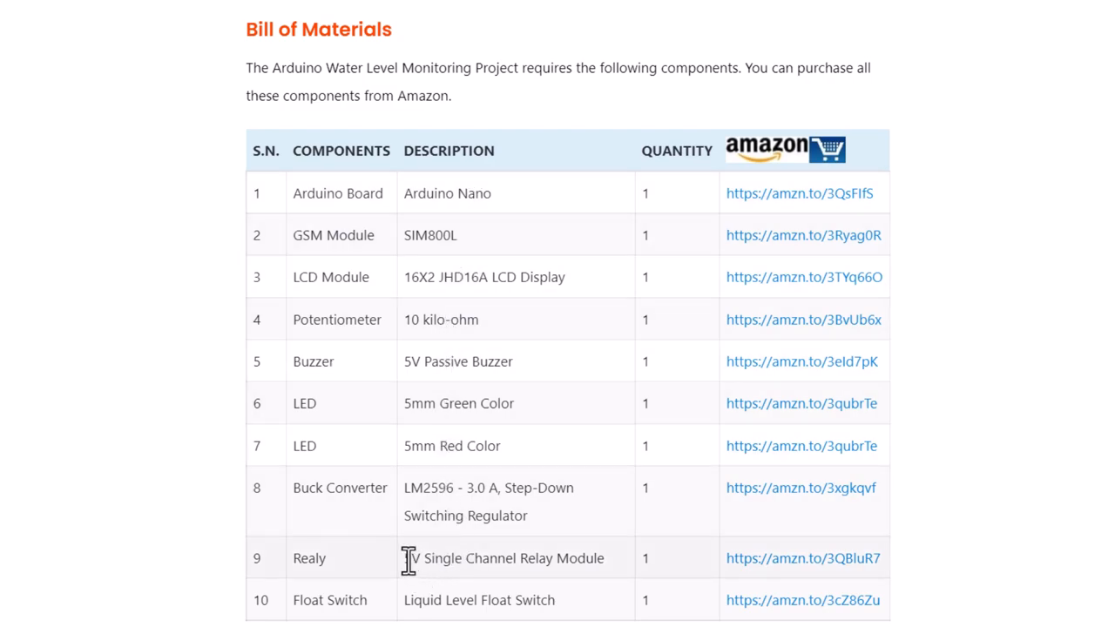
mouse_move(353, 595)
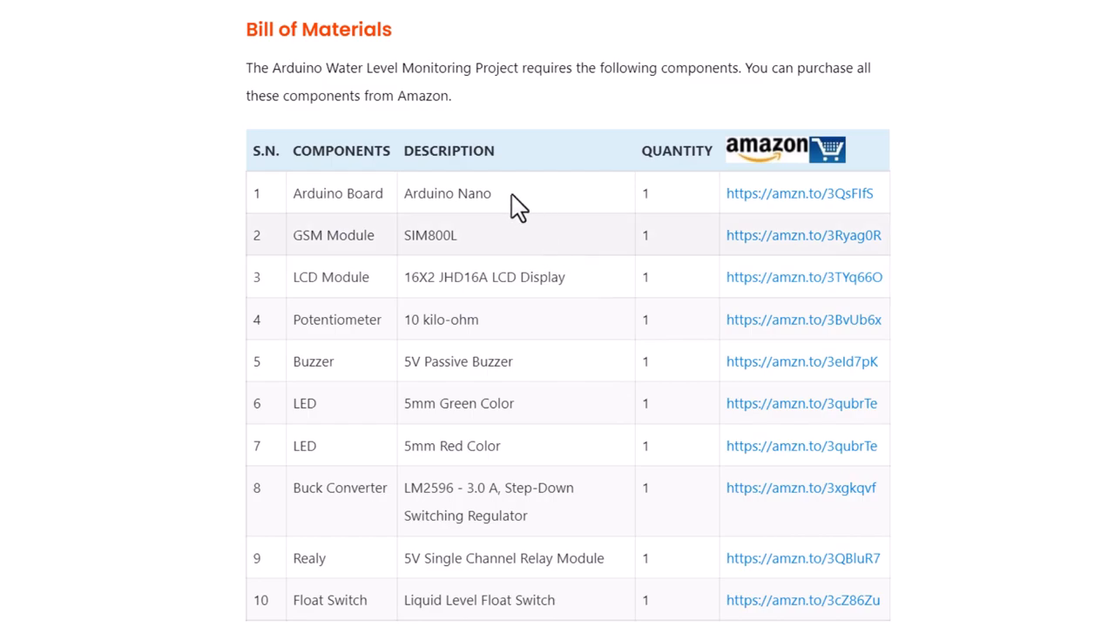
mouse_move(784, 567)
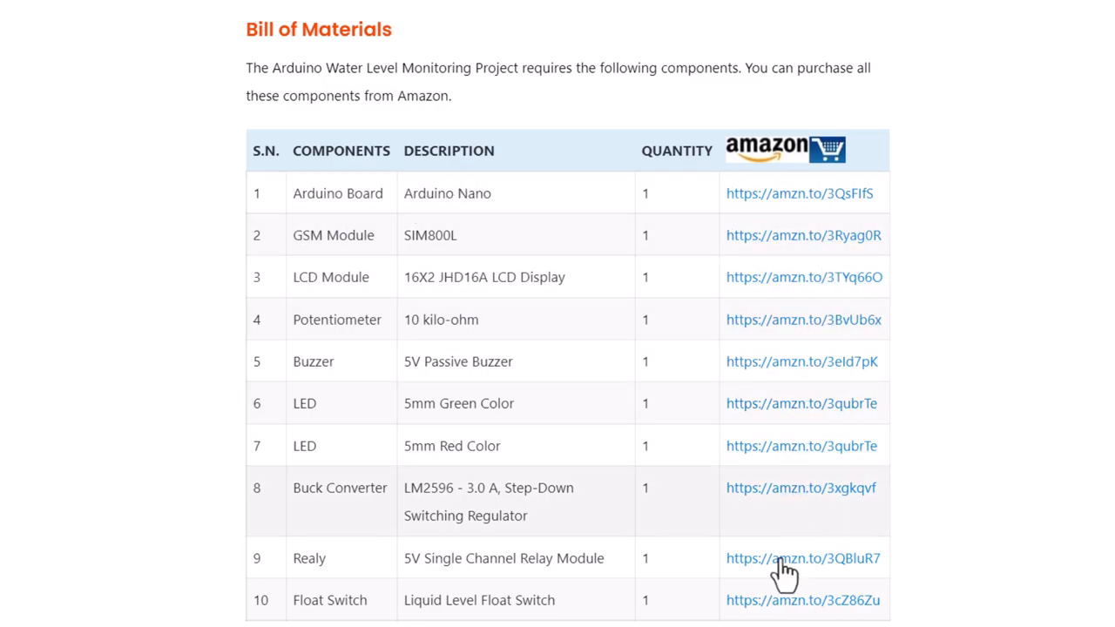
mouse_move(508, 252)
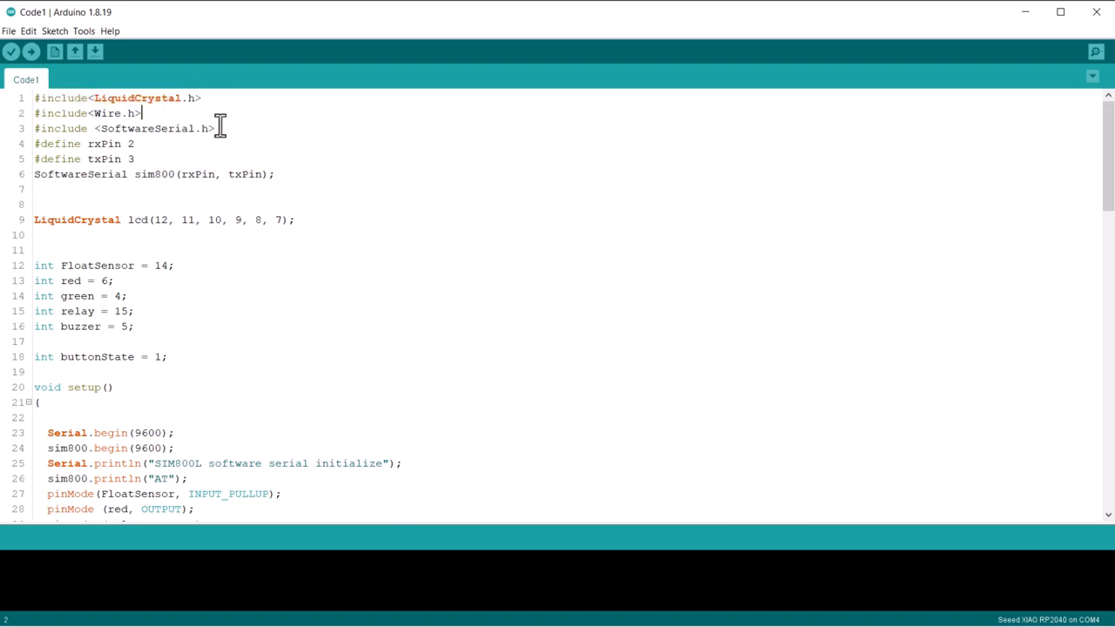
triple_click(122, 128)
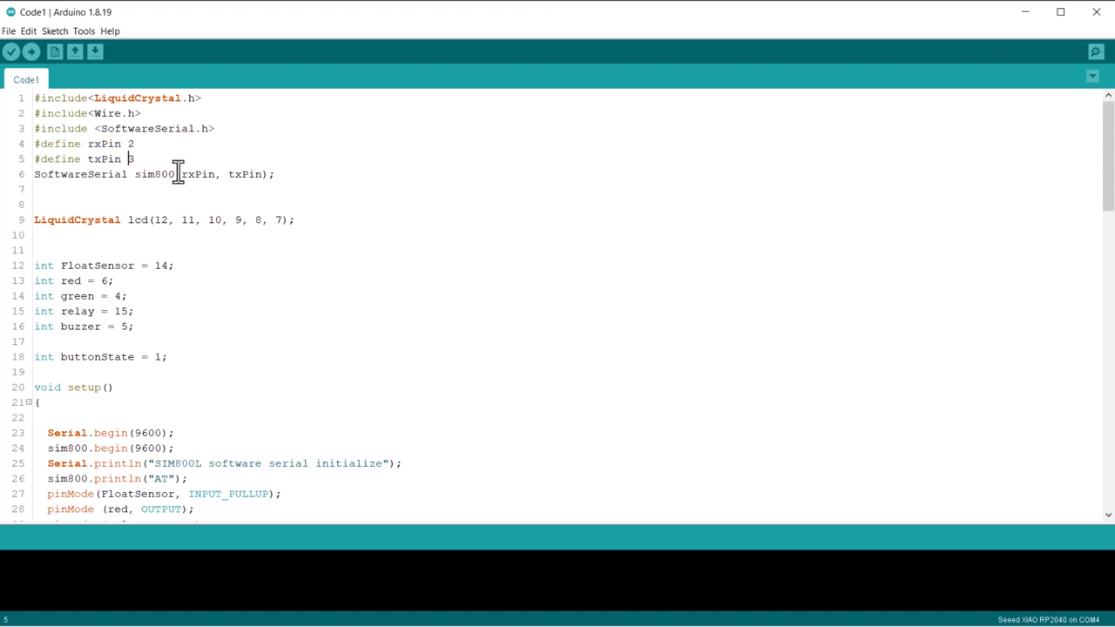
scroll("down", 3)
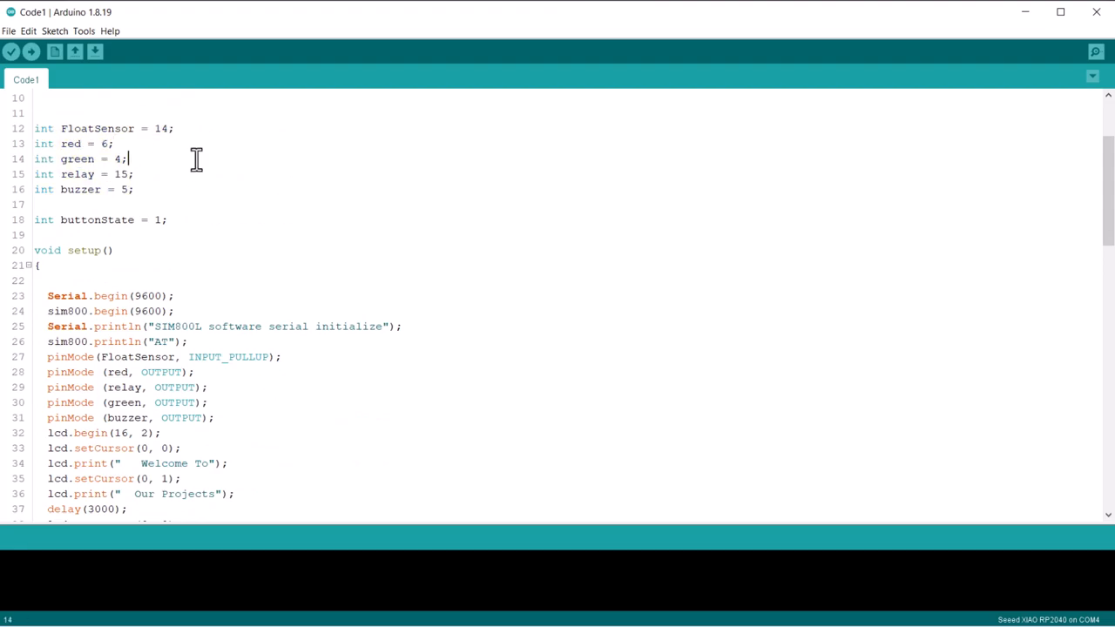
scroll("down", 3)
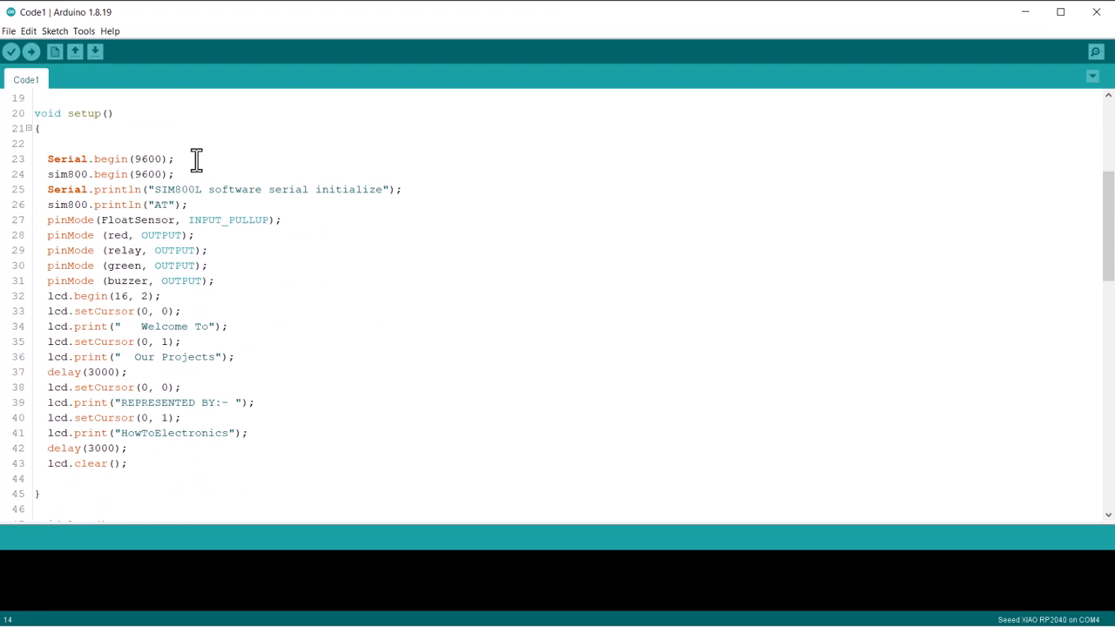
scroll("down", 3)
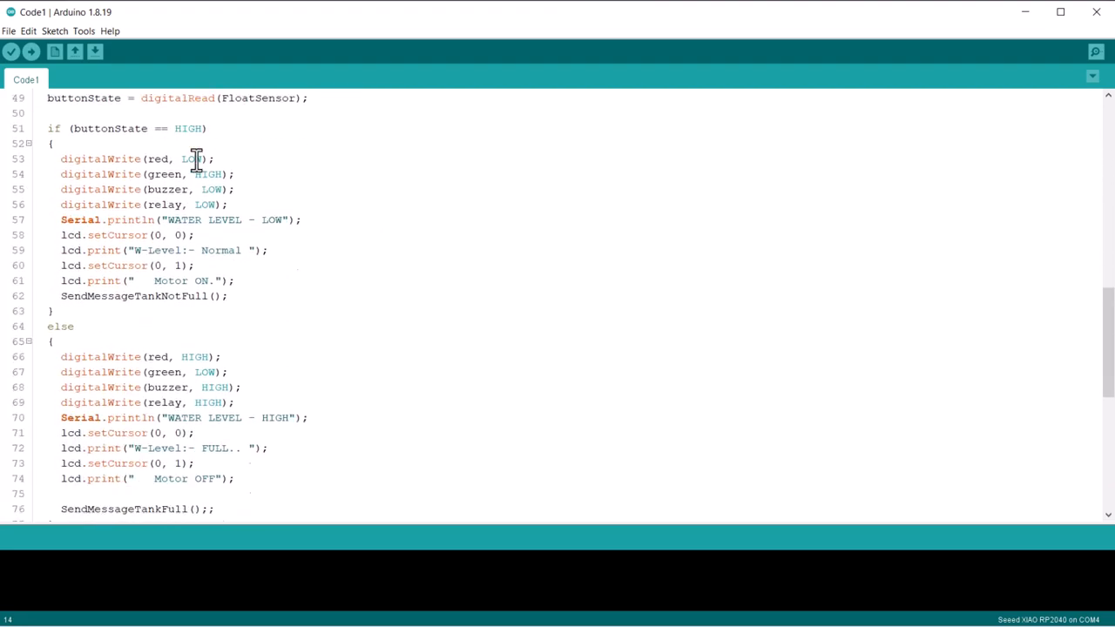
scroll("down", 3)
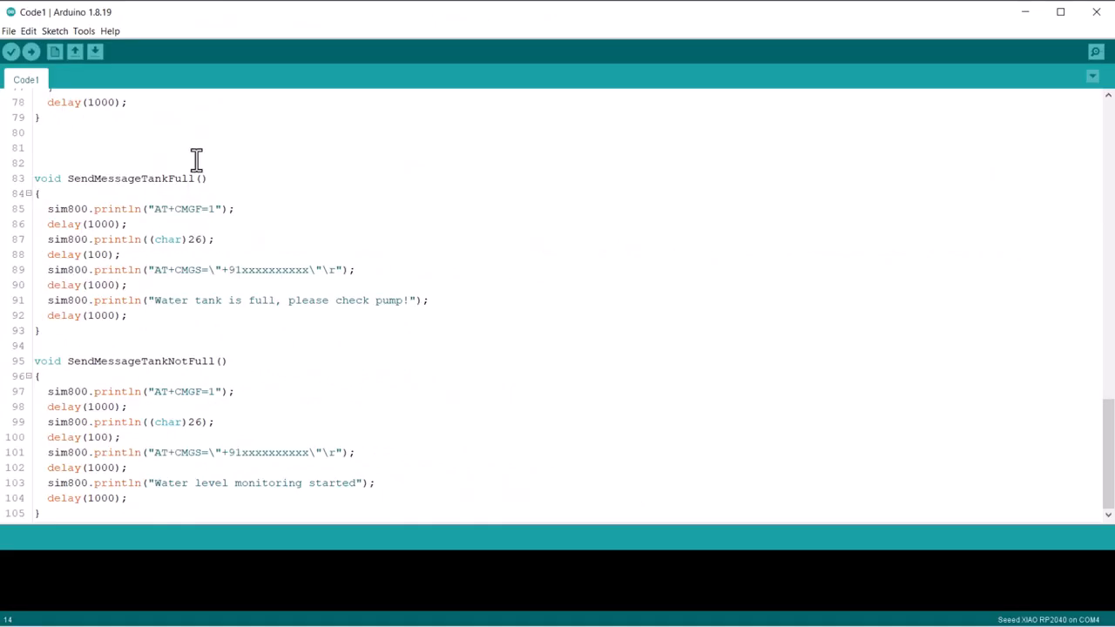
left_click(83, 30)
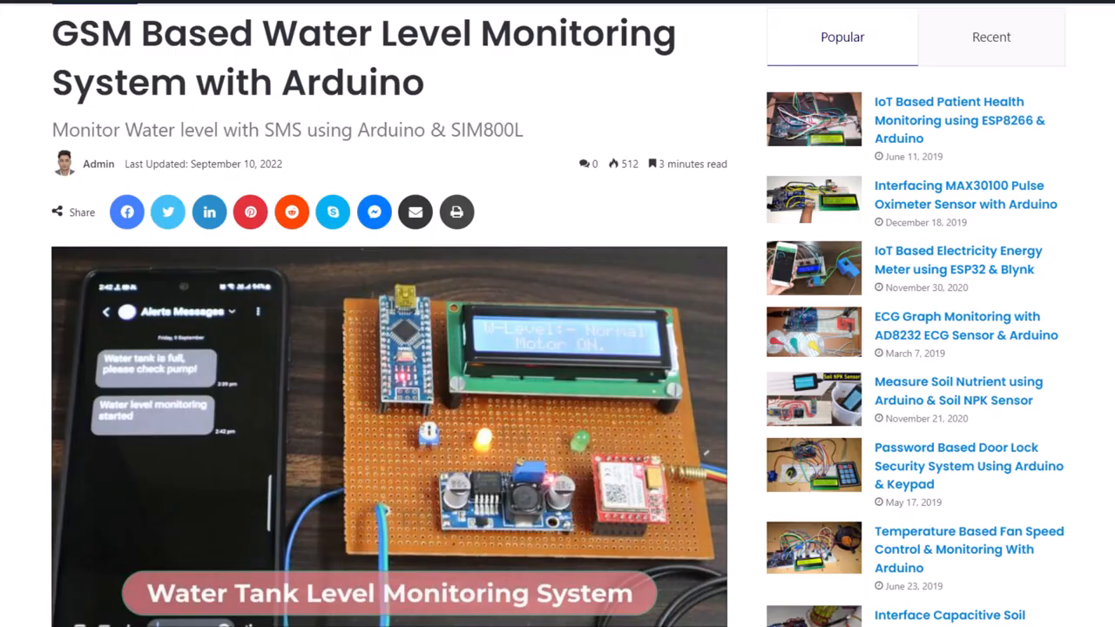
scroll("down", 3)
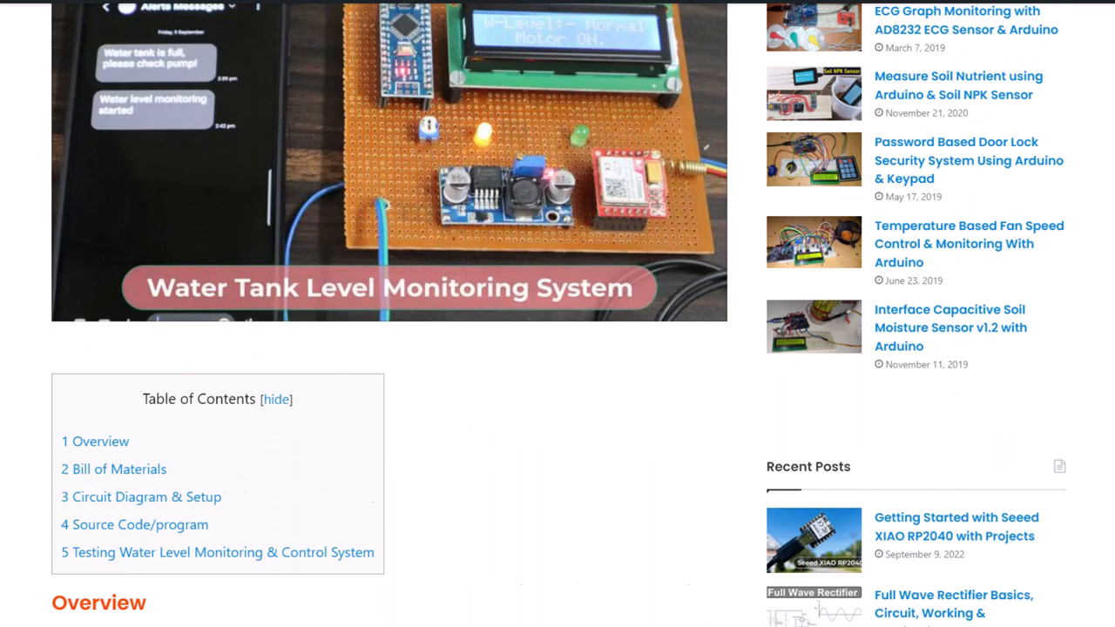
scroll("down", 3)
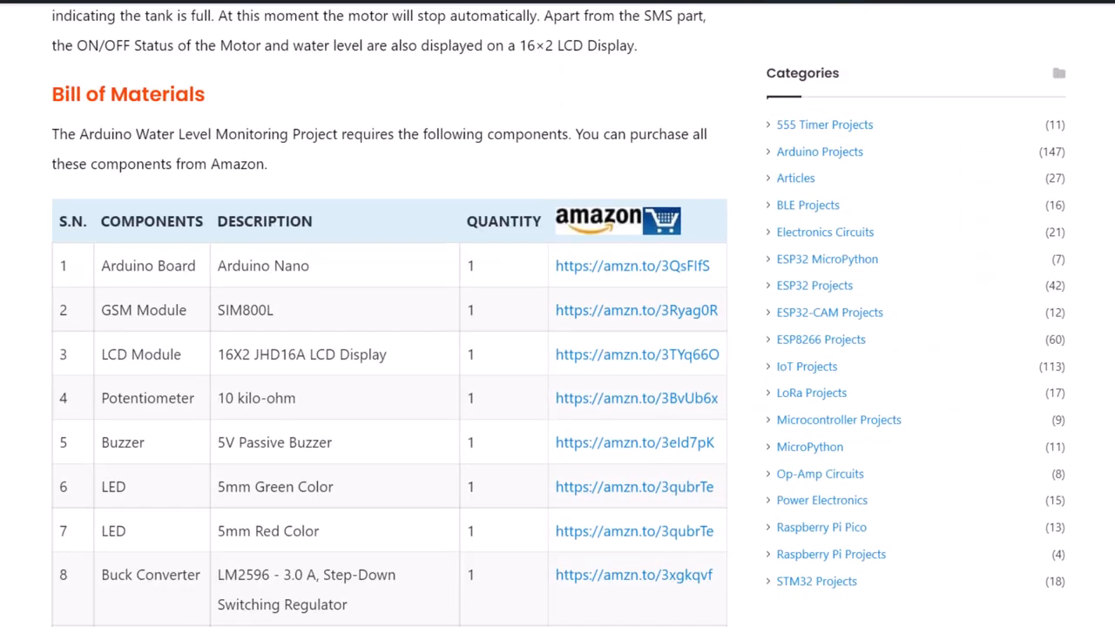
scroll("down", 3)
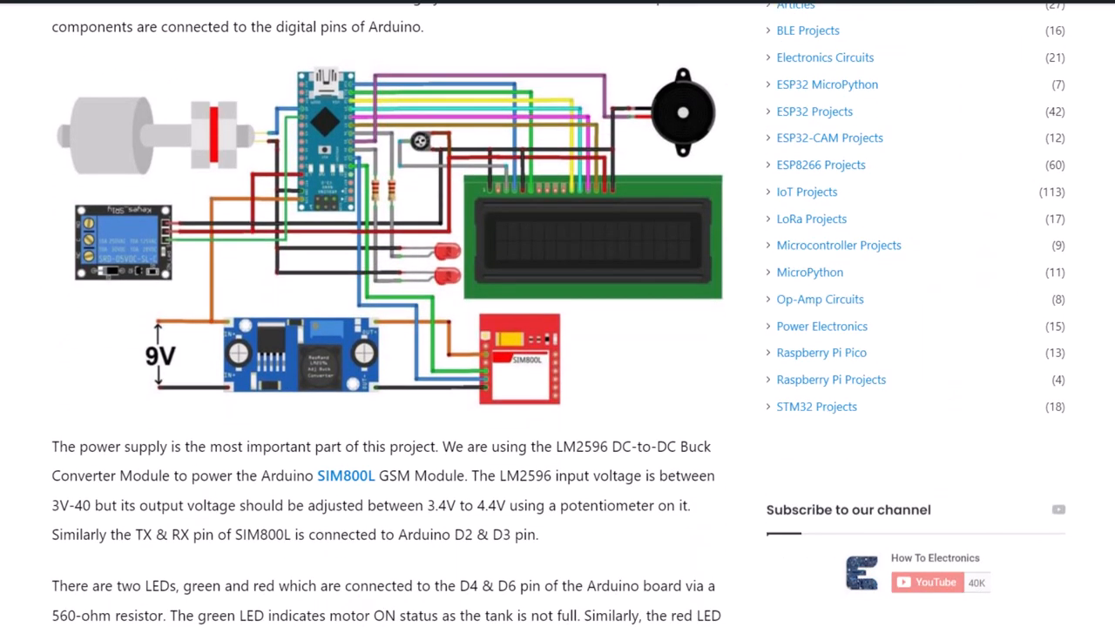
scroll("down", 3)
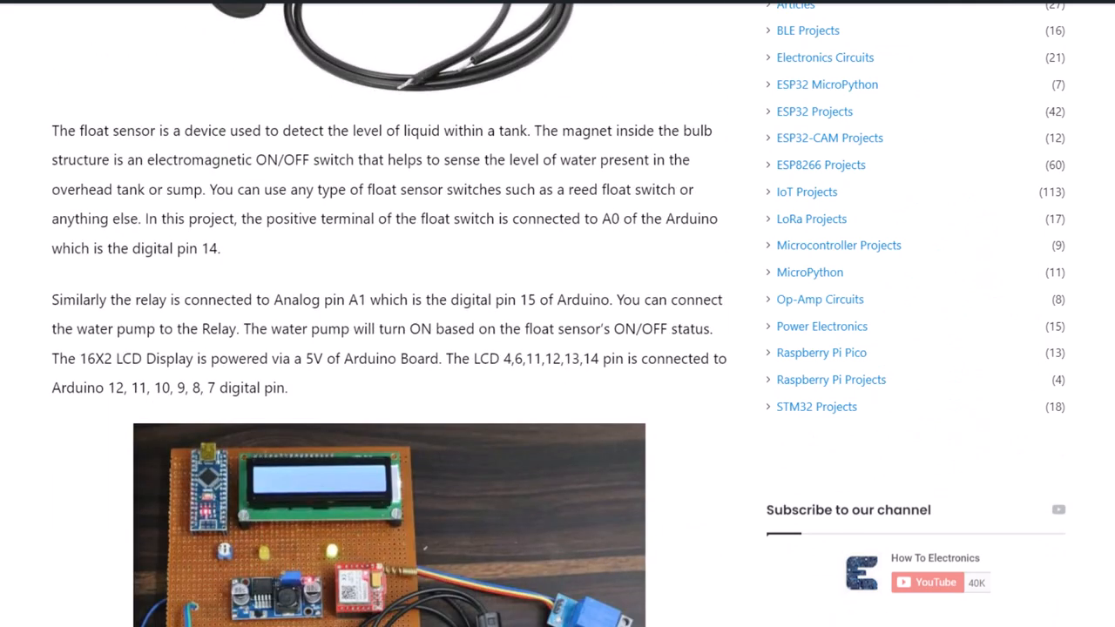
scroll("down", 3)
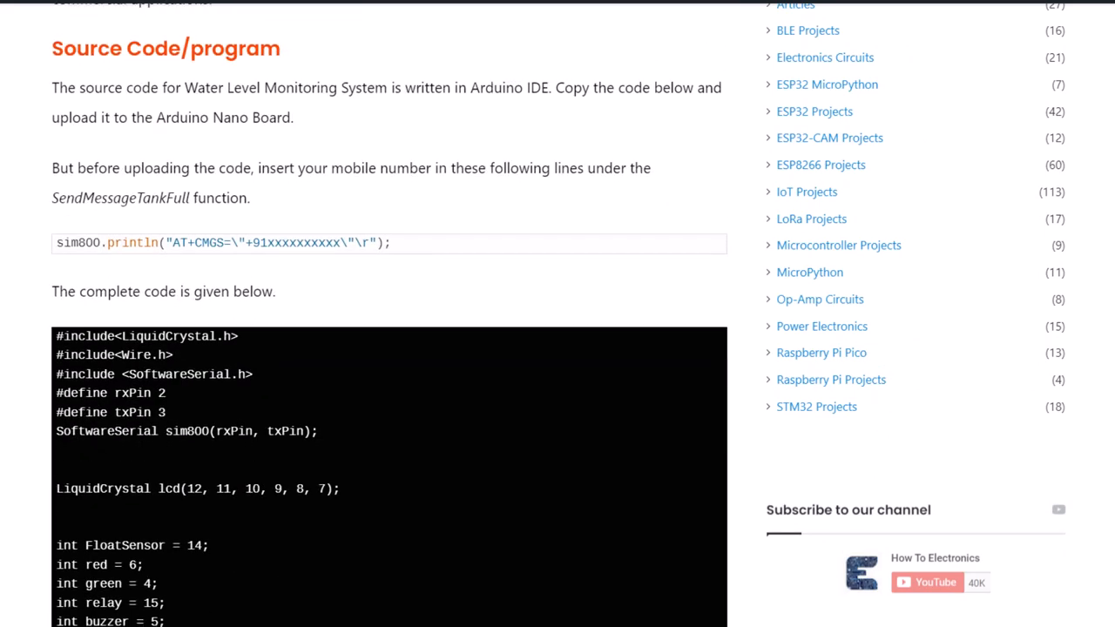
scroll("down", 3)
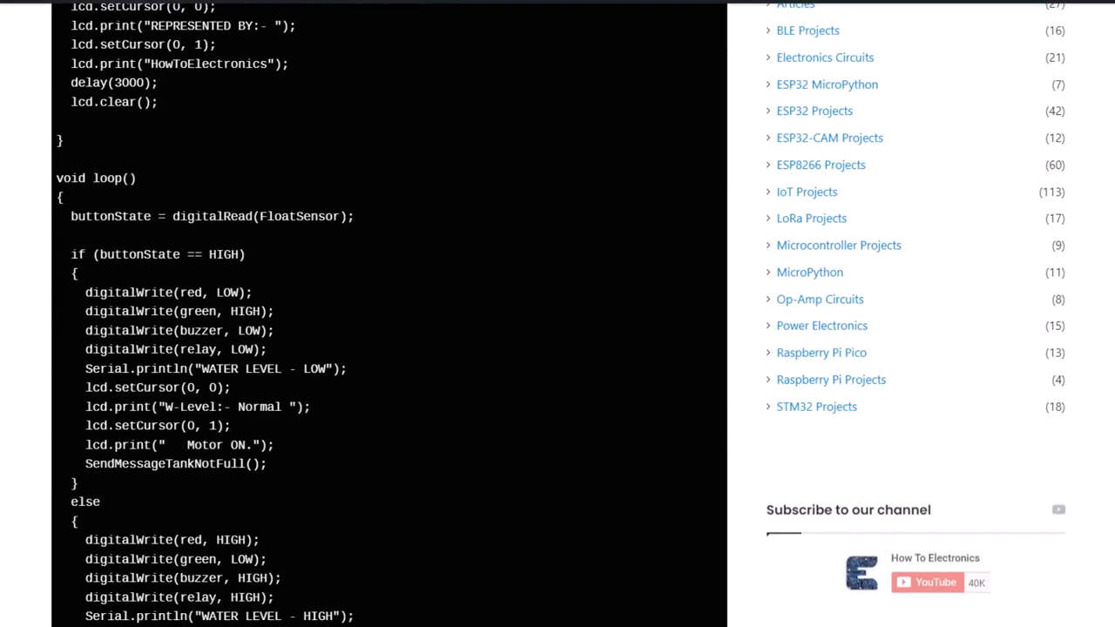
scroll("down", 3)
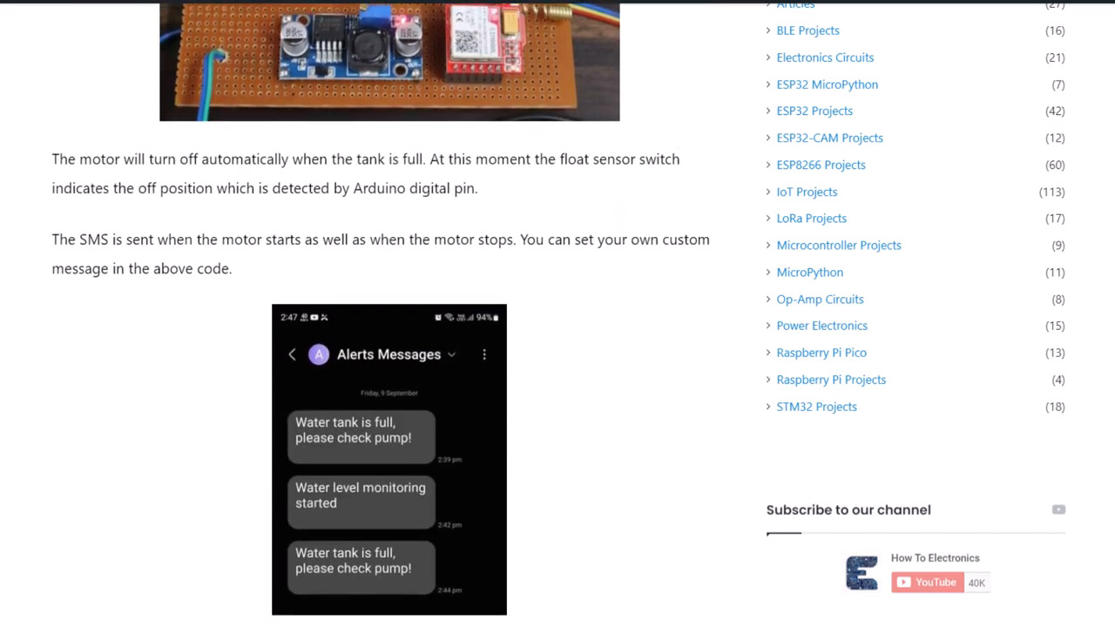
scroll("down", 3)
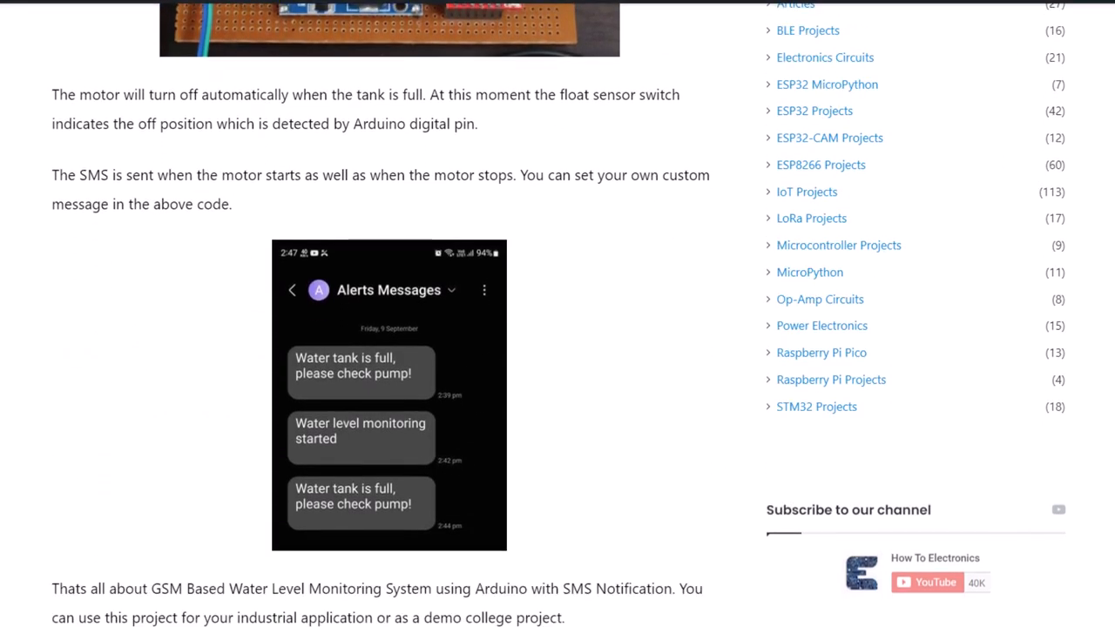